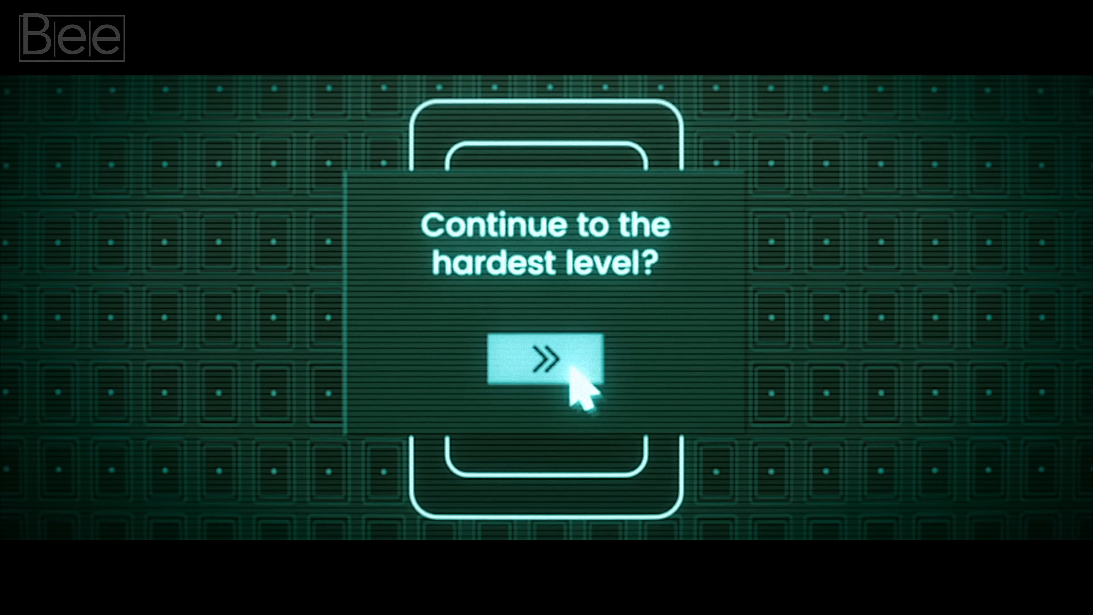
pyautogui.click(544, 359)
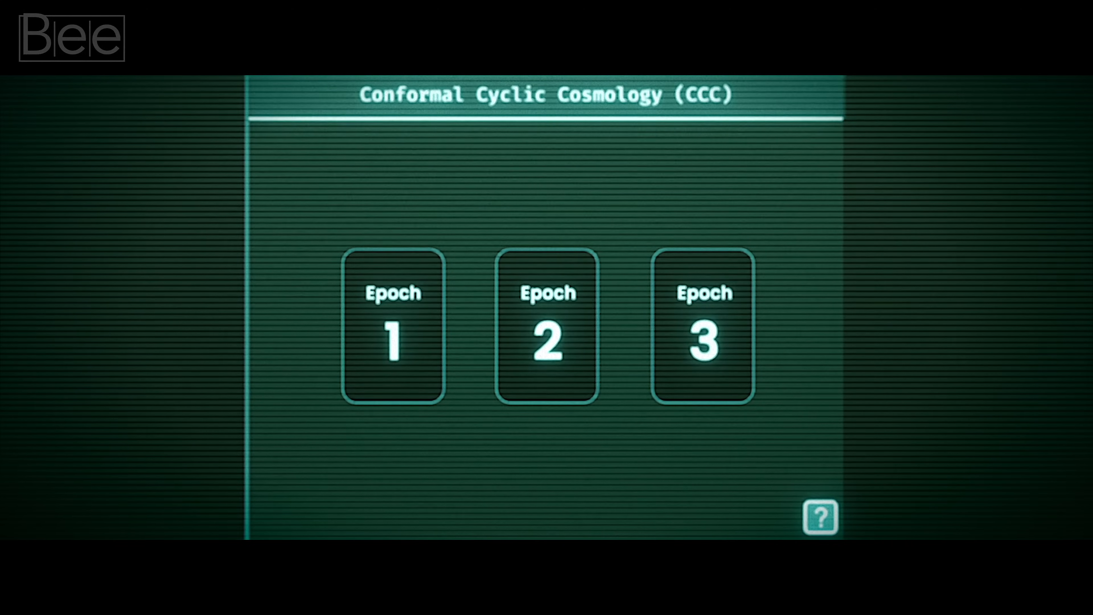
pyautogui.click(547, 324)
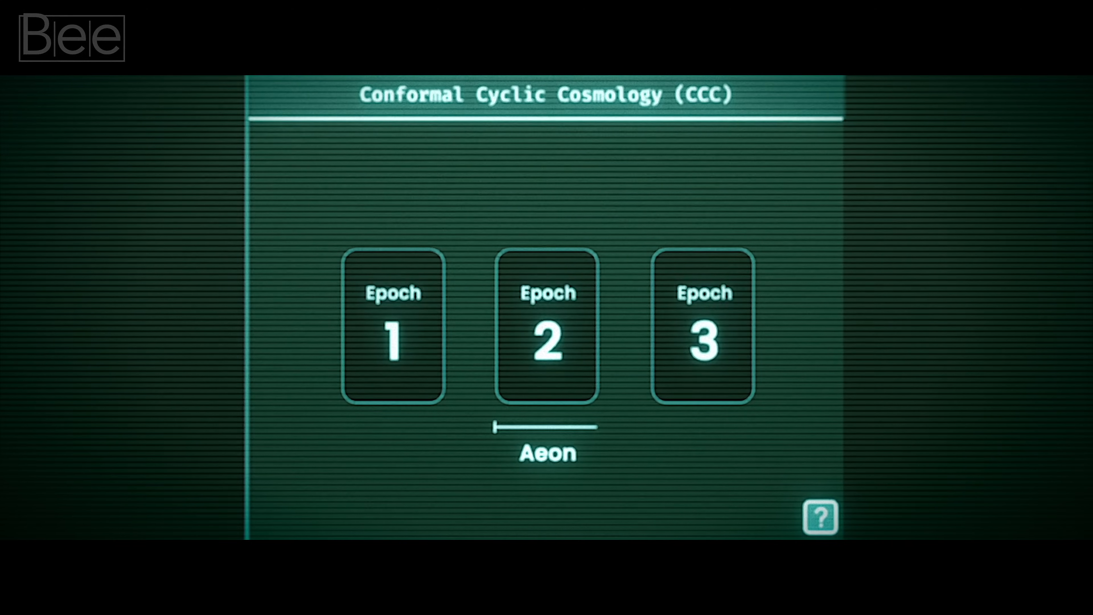